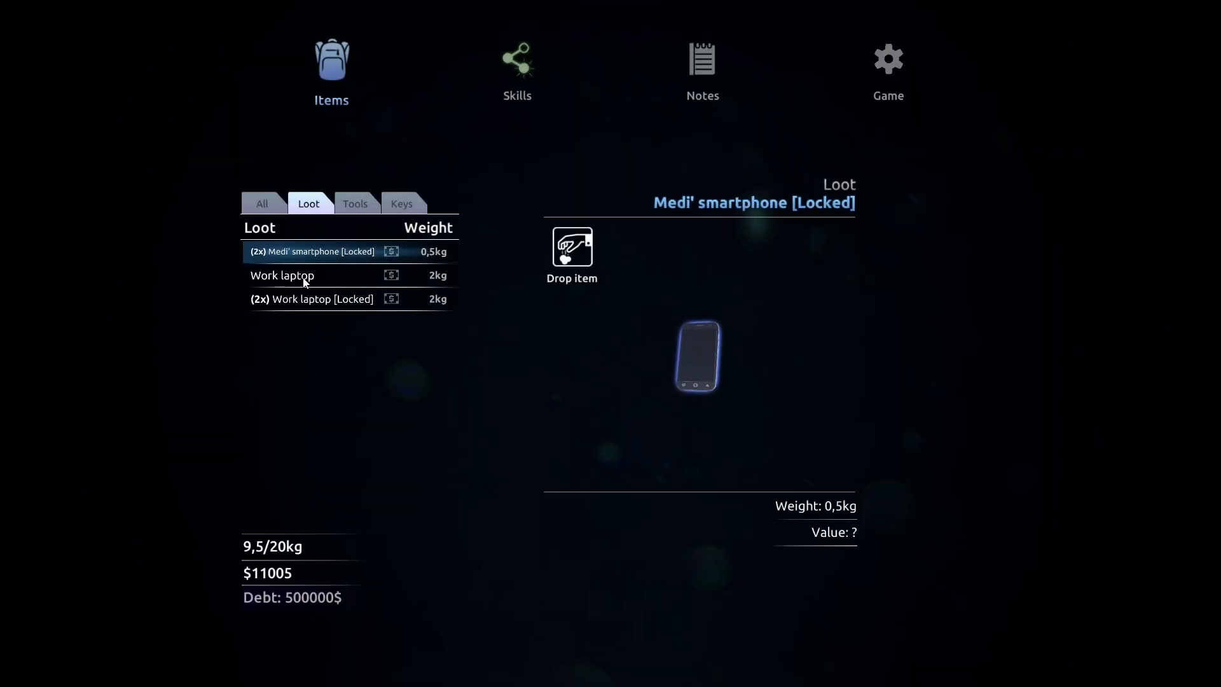
Select the unlocked work laptop in the Loot tab to inspect it.
click(315, 299)
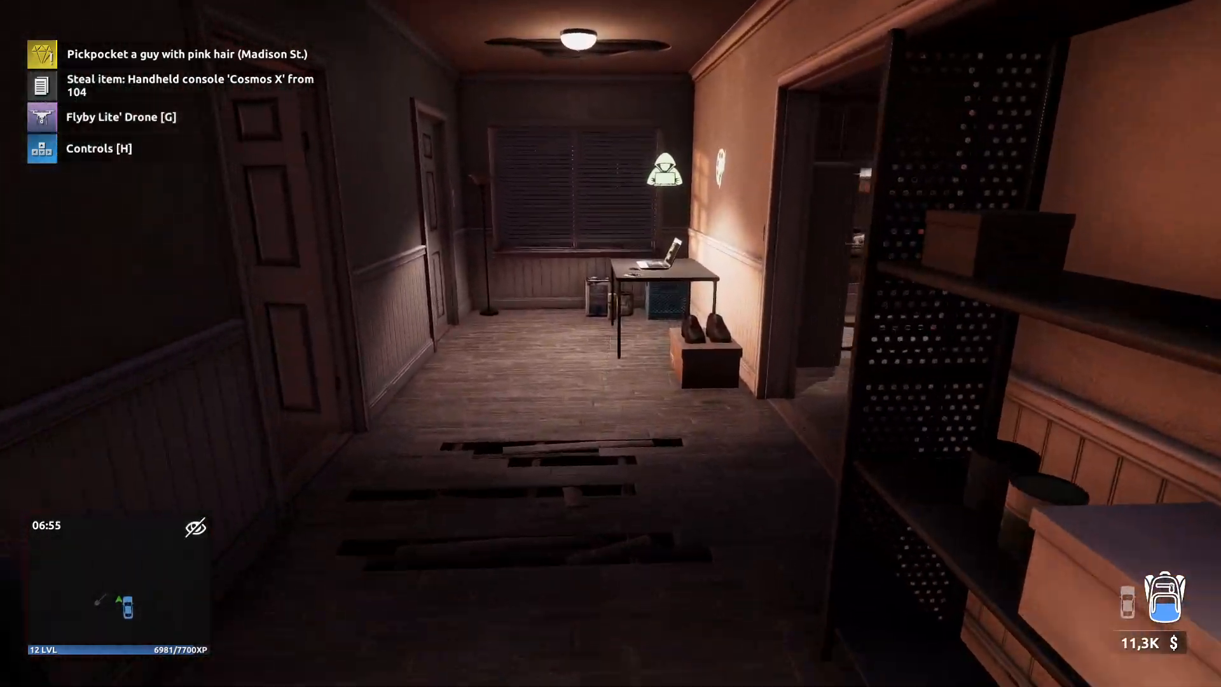
mouse_move(610, 344)
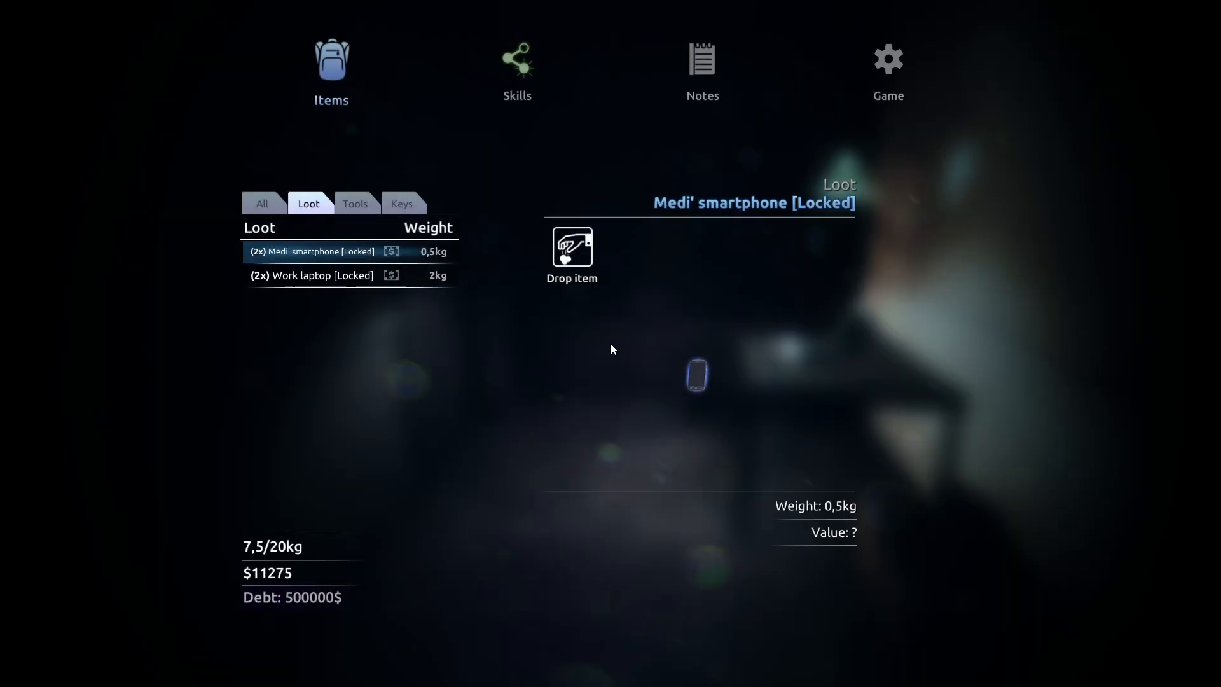
View the skill tree showing level 12 and one remaining skill point.
click(516, 66)
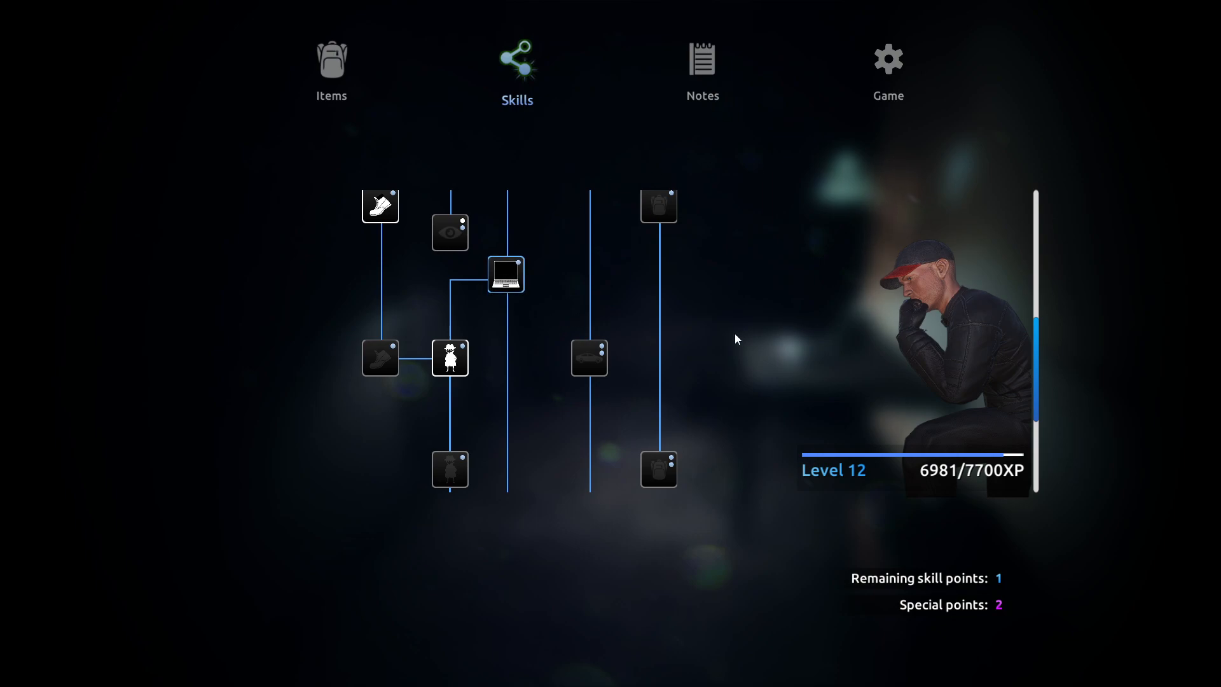
Pick Work laptop [Locked] on the hideout laptop to start its hacking puzzle.
click(505, 273)
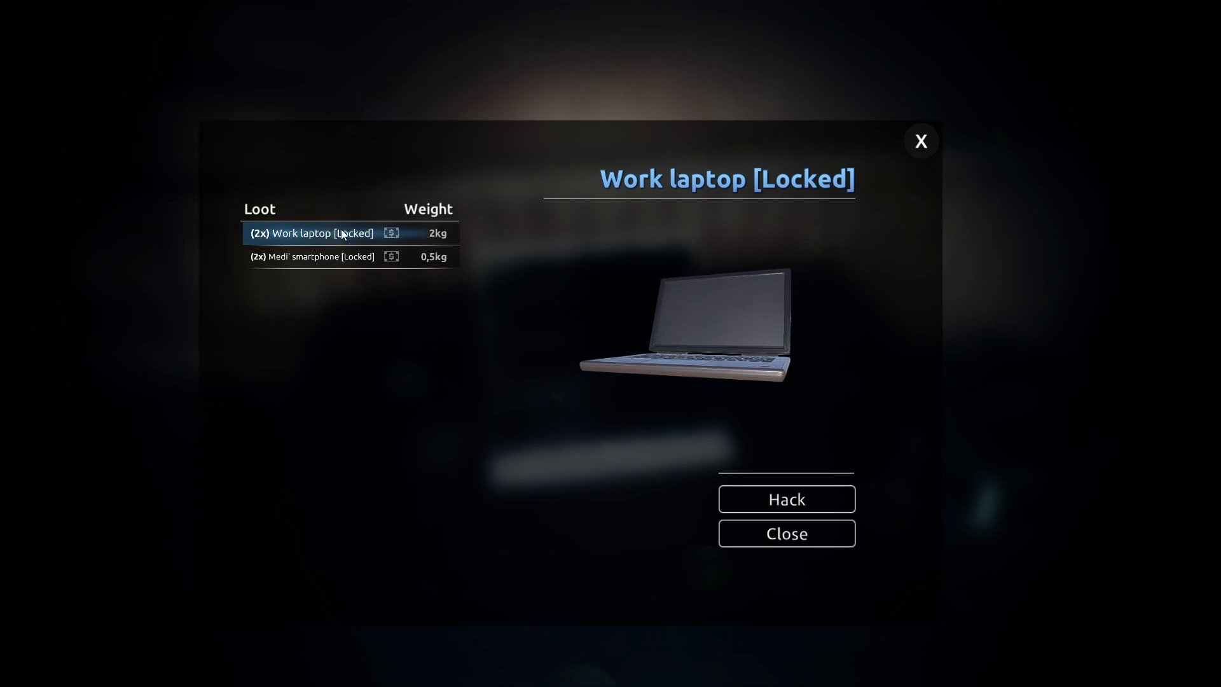
mouse_move(414, 288)
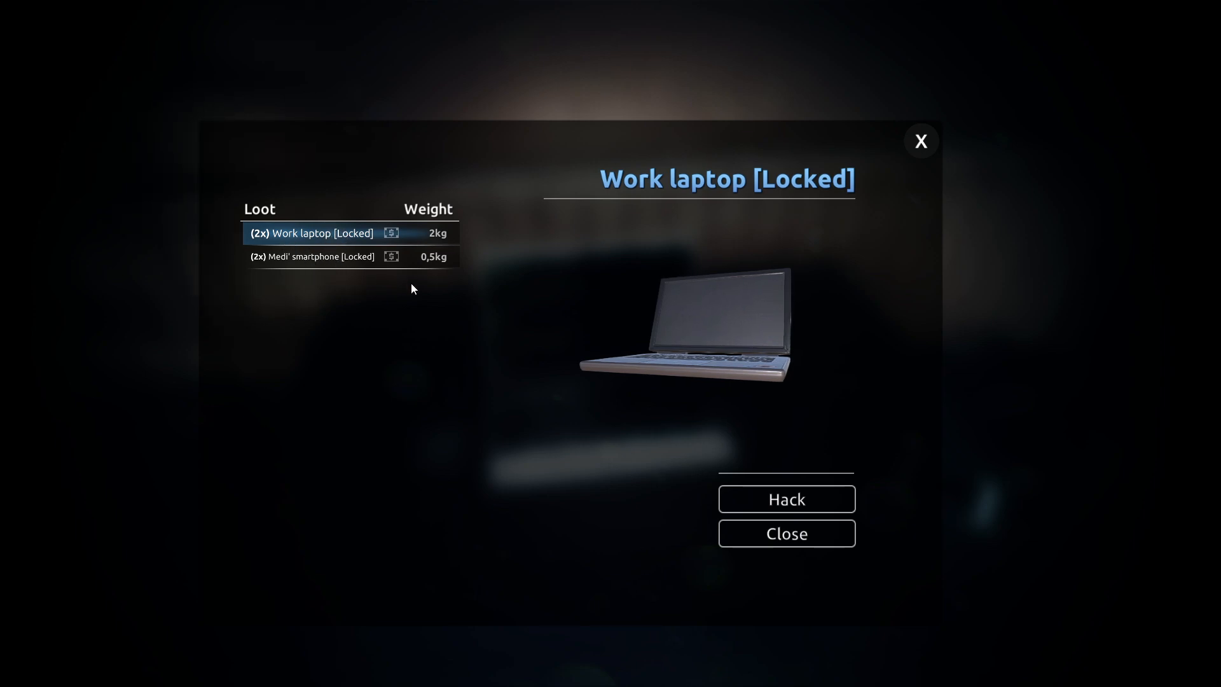
click(784, 499)
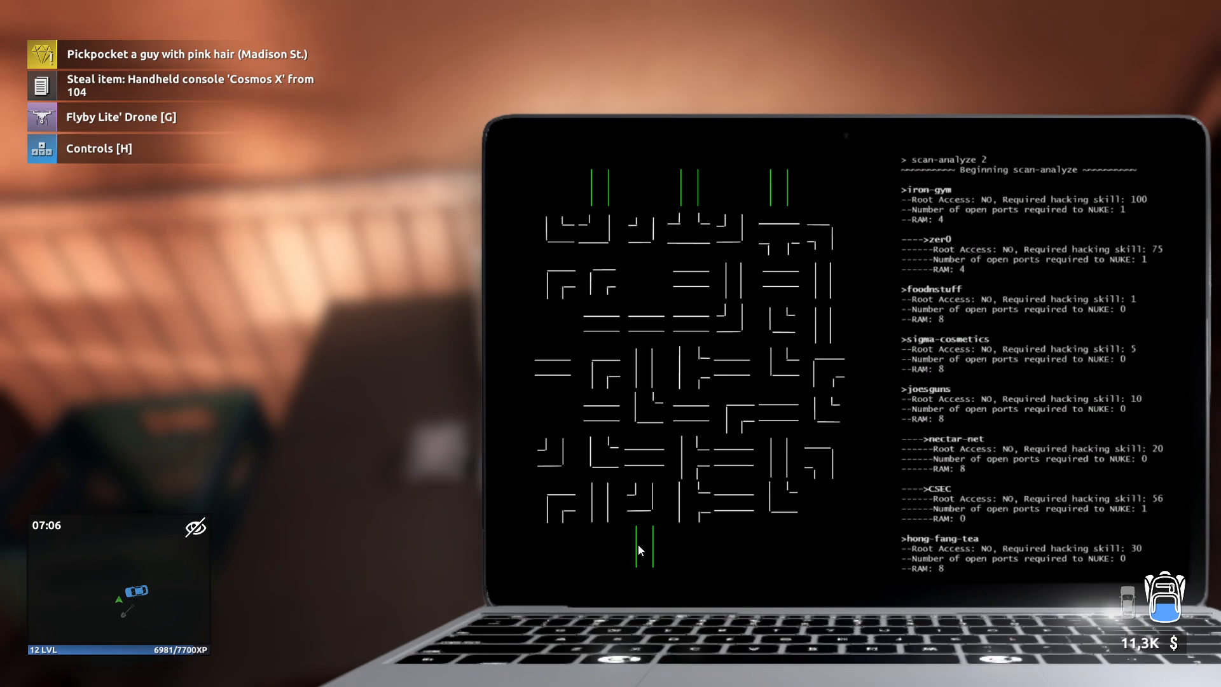
mouse_move(643, 514)
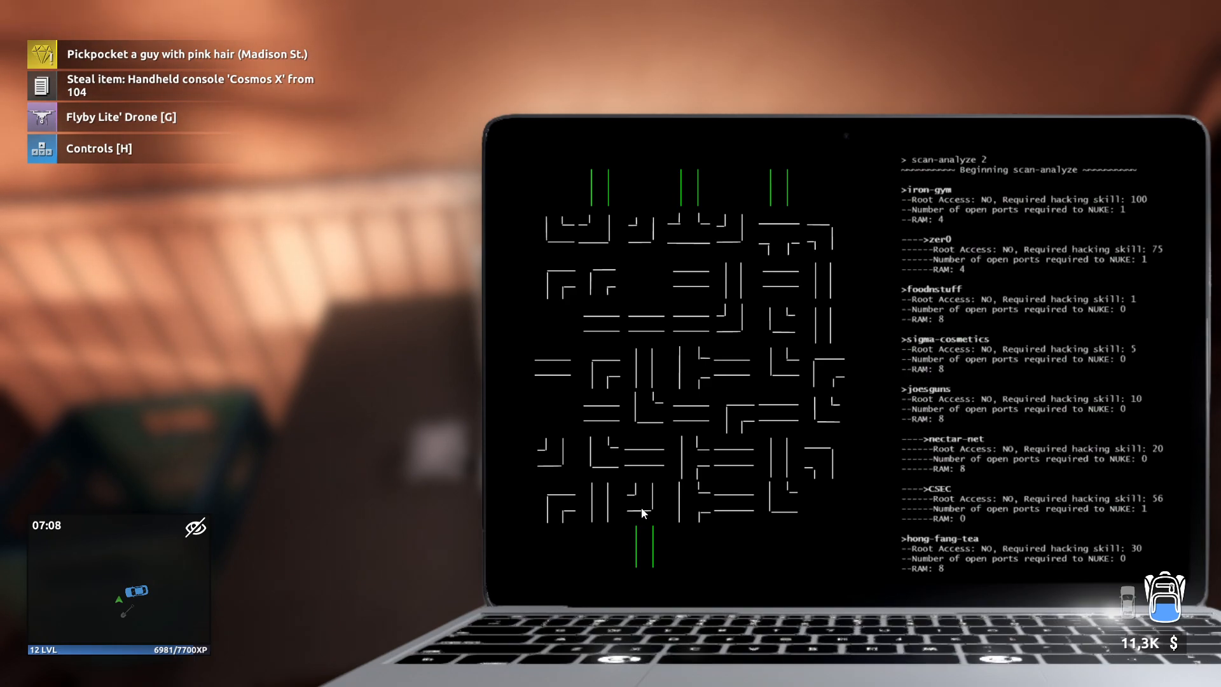
mouse_move(752, 187)
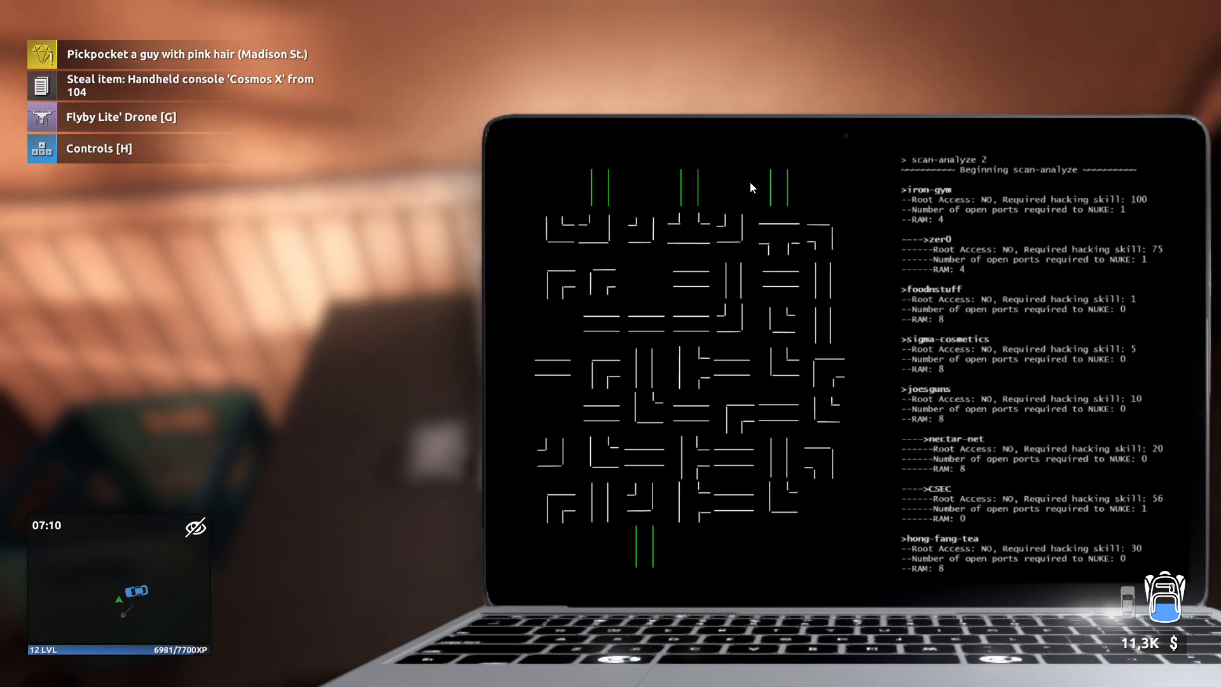
mouse_move(763, 492)
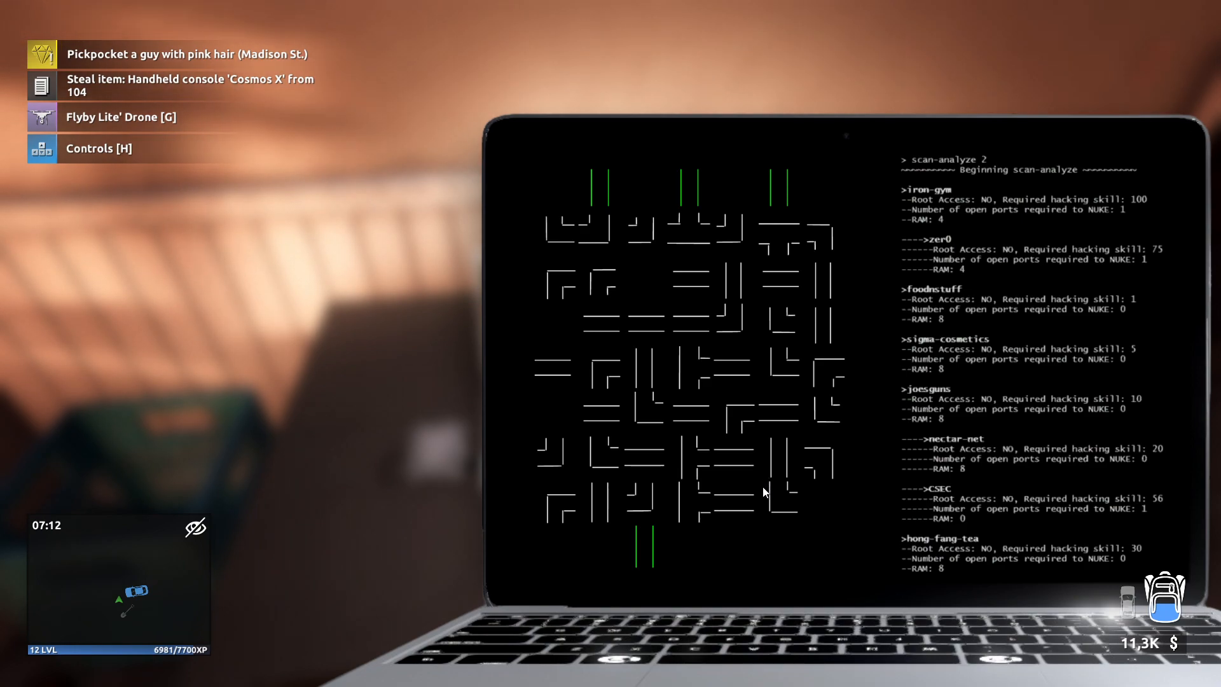